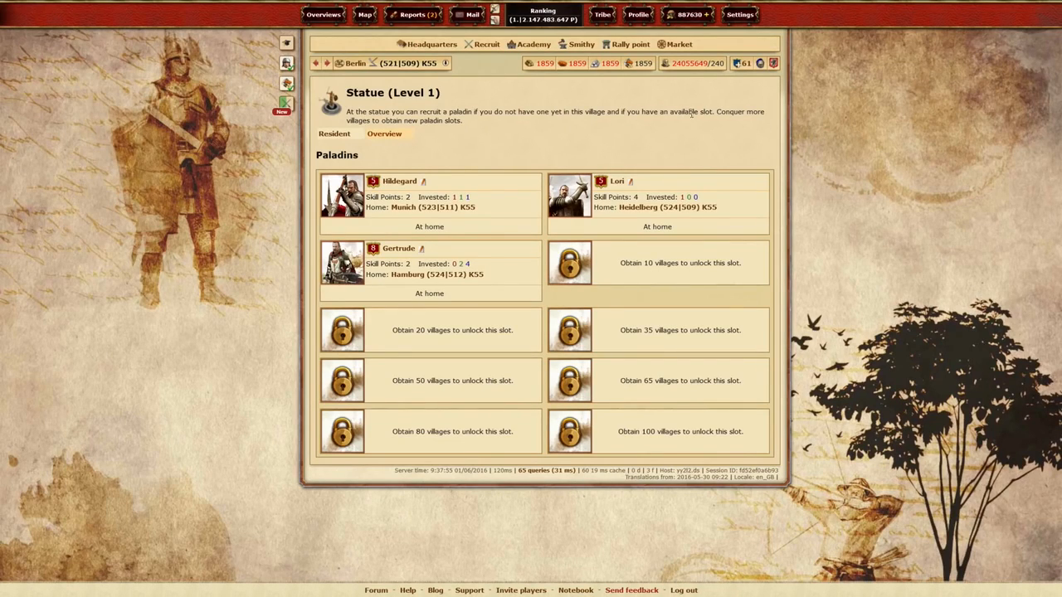
mouse_move(440, 148)
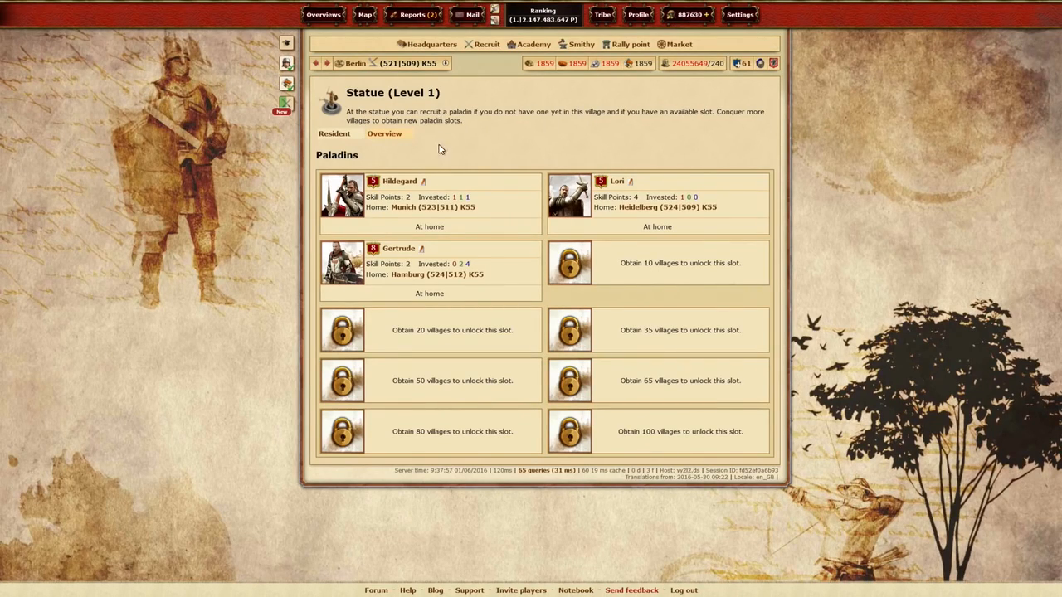
mouse_move(601, 450)
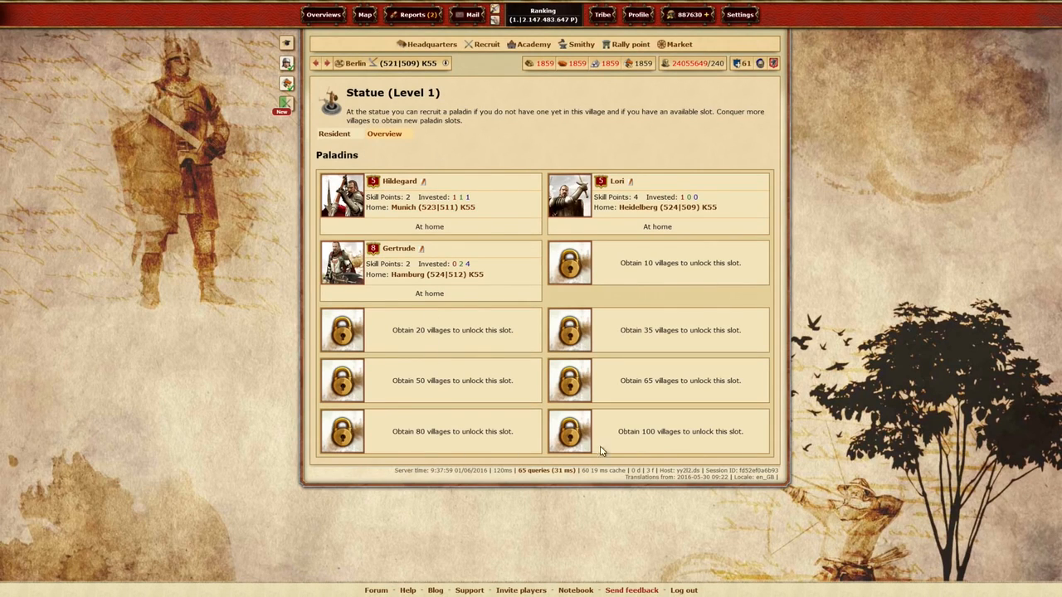
mouse_move(647, 462)
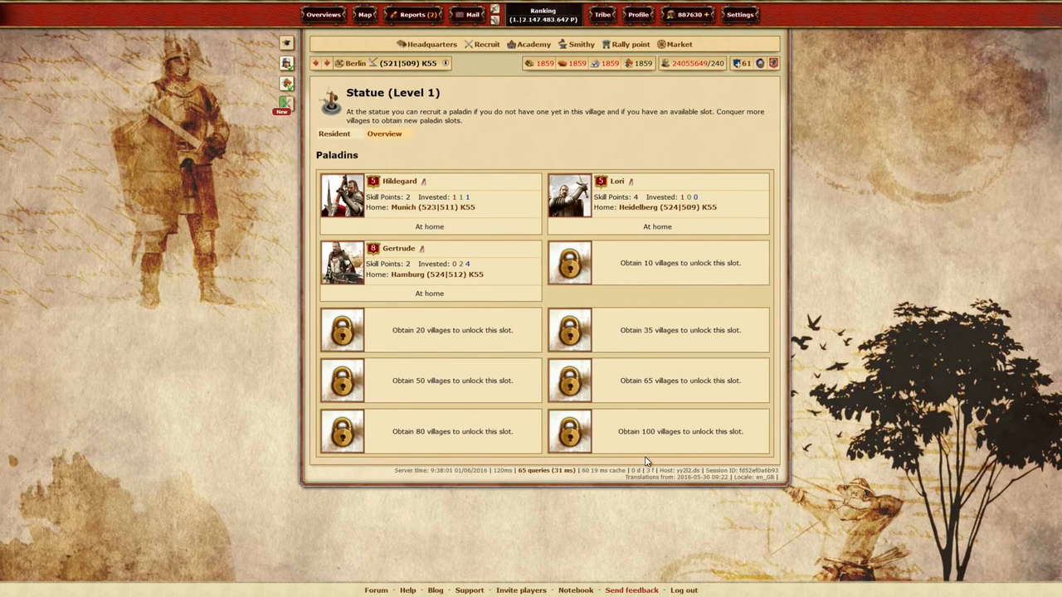
mouse_move(431, 189)
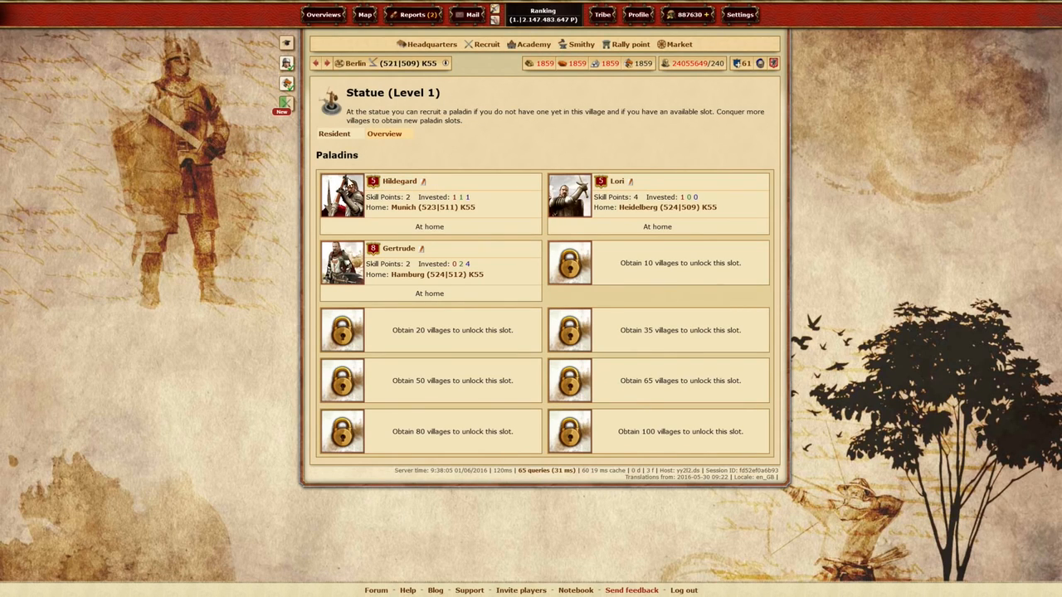
mouse_move(498, 195)
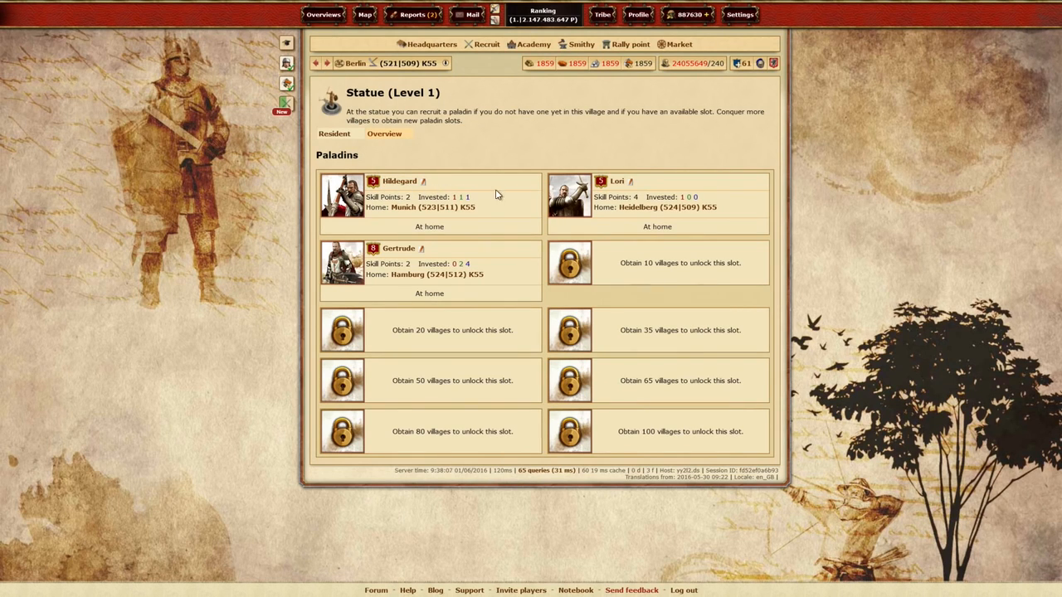
mouse_move(403, 153)
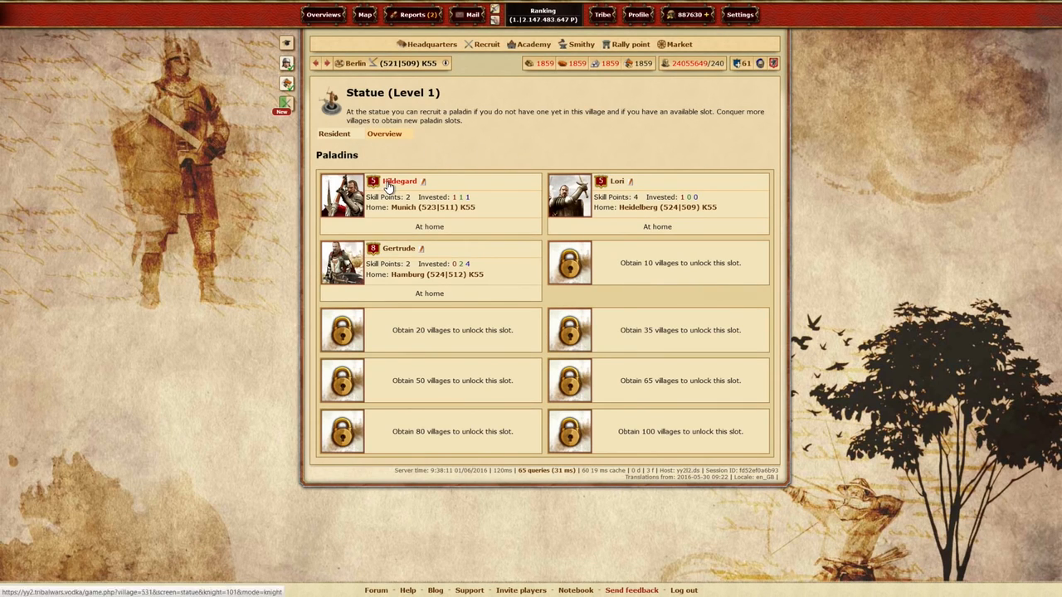
Step: Open Hildegard's Paladin stats page from the Statue Overview
click(399, 181)
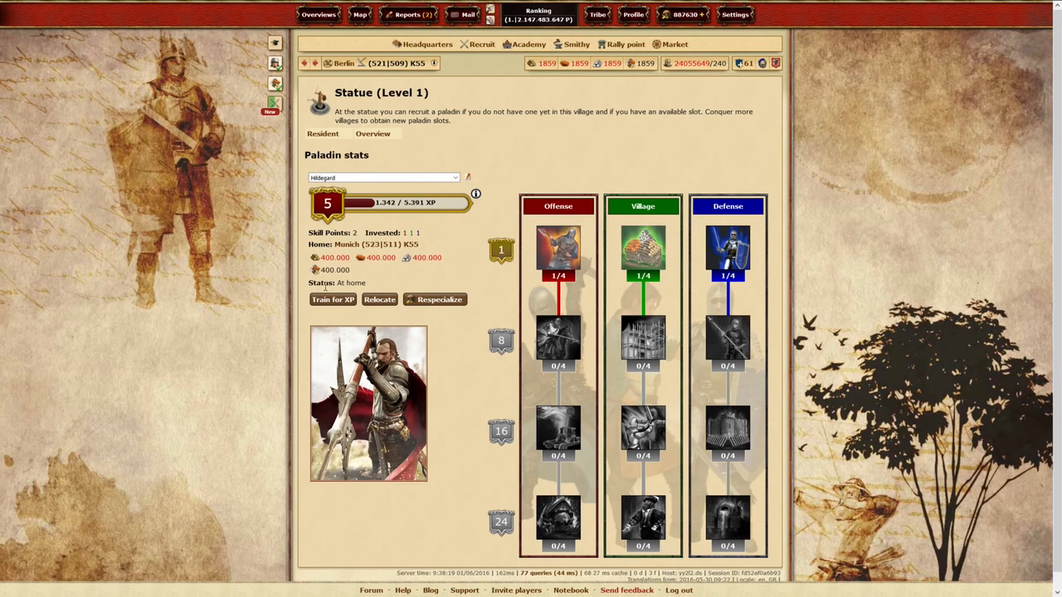
mouse_move(360, 327)
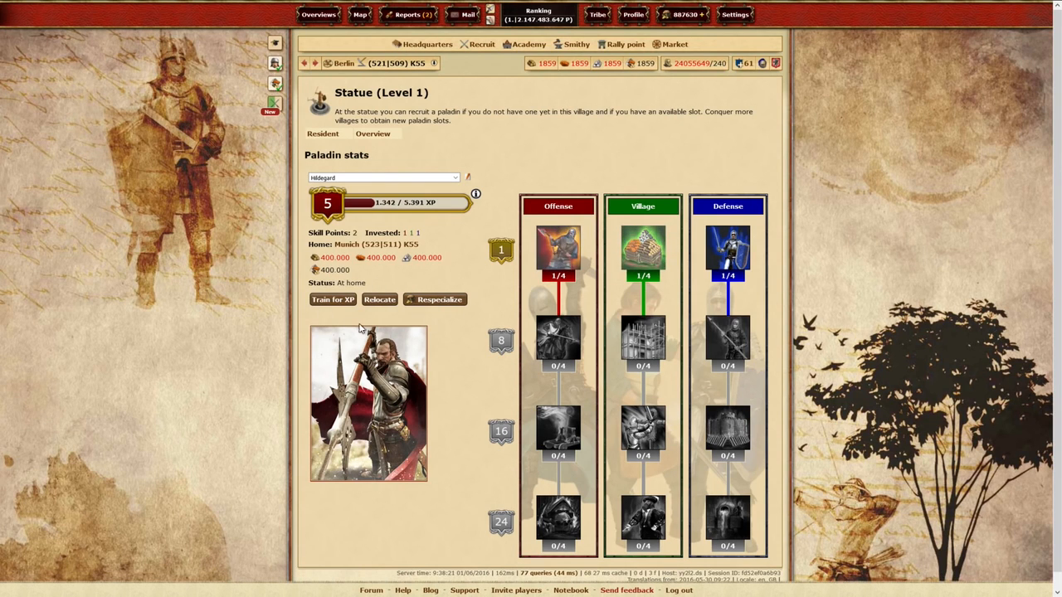
mouse_move(467, 276)
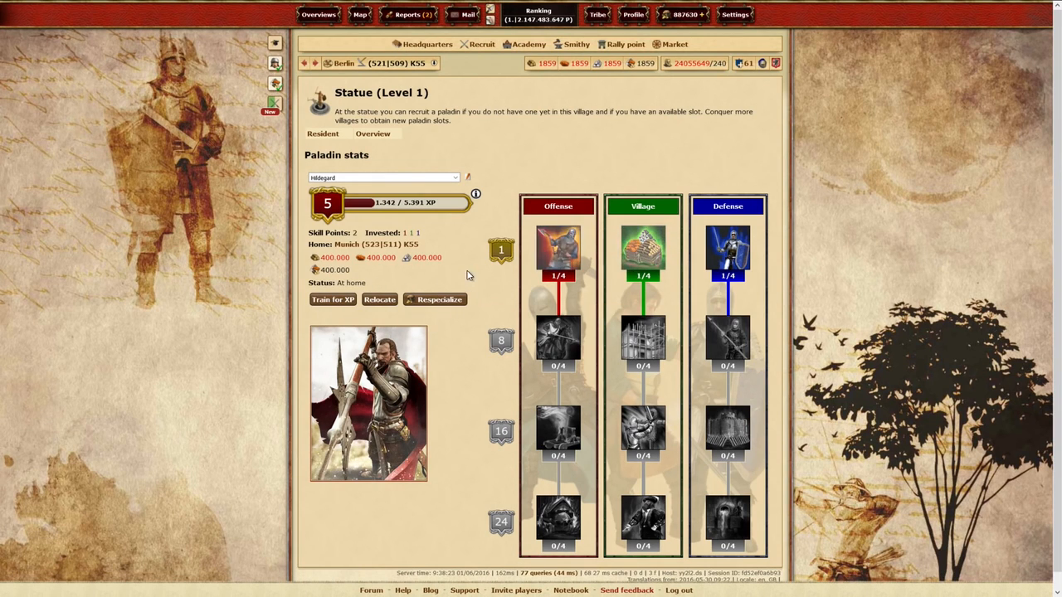
click(475, 194)
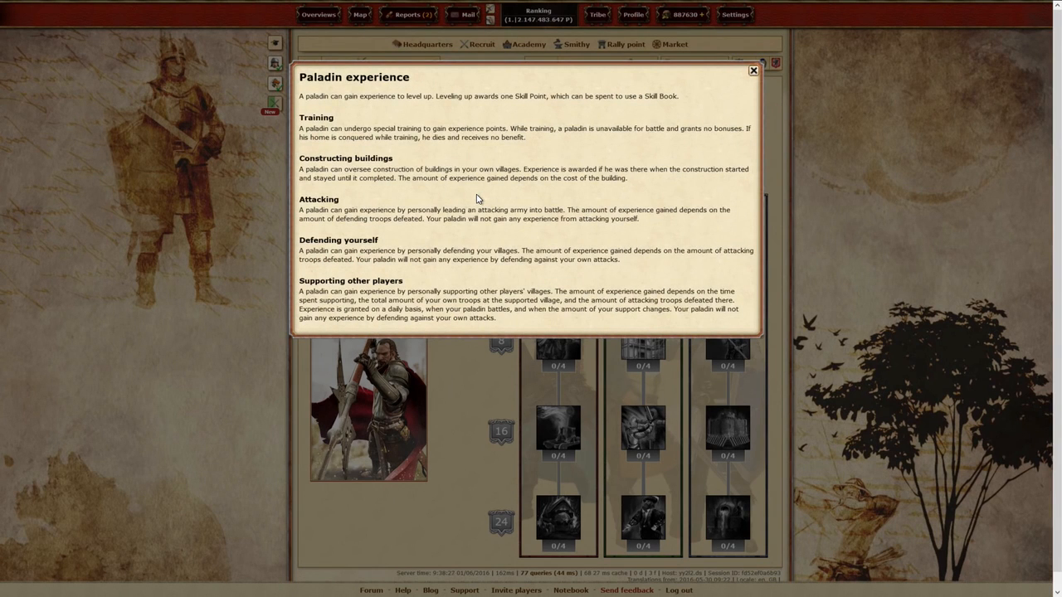
mouse_move(406, 127)
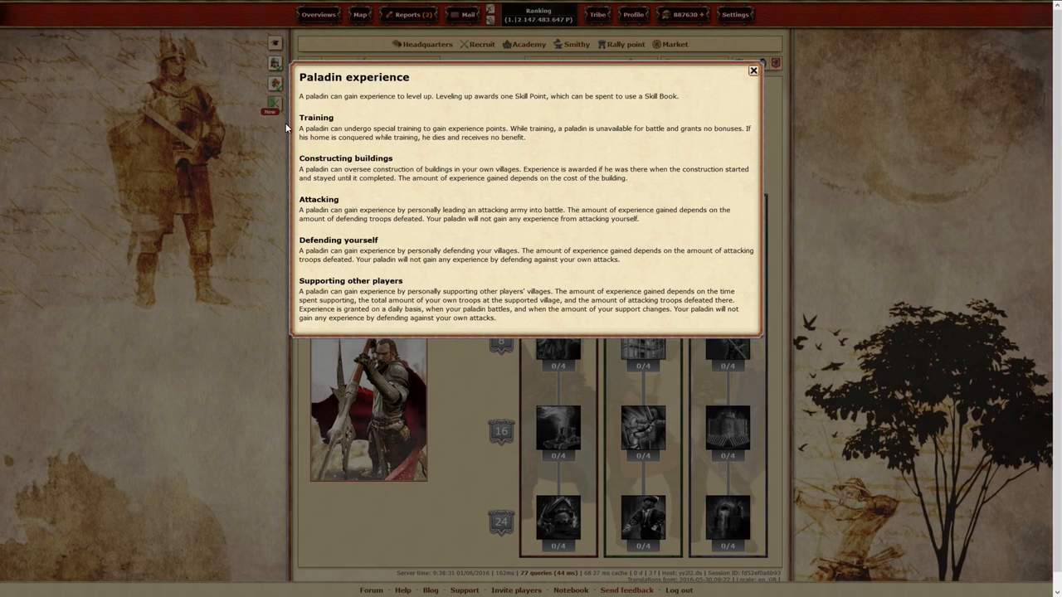
mouse_move(340, 261)
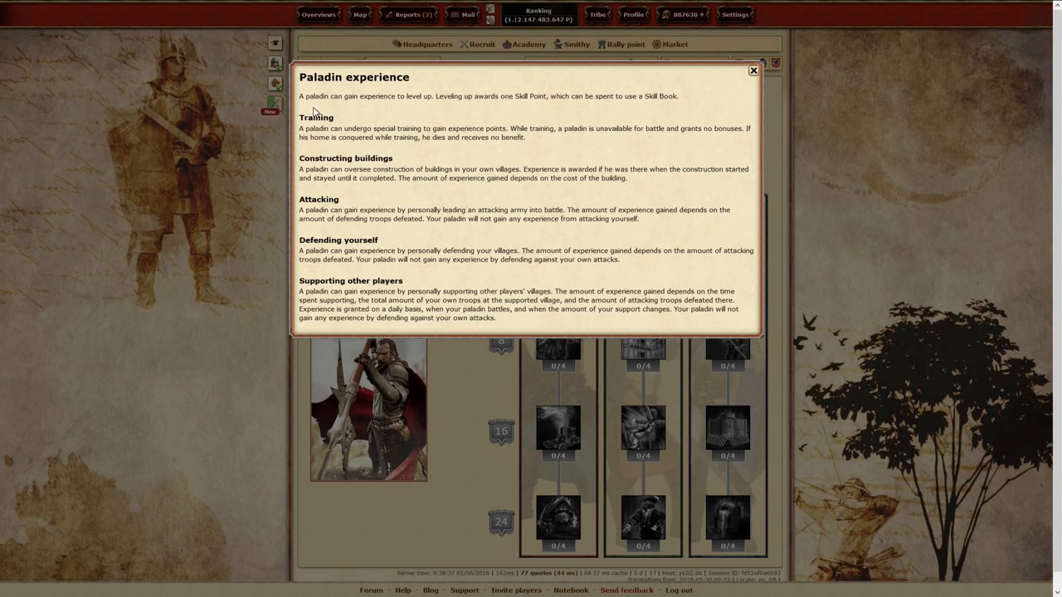
mouse_move(748, 82)
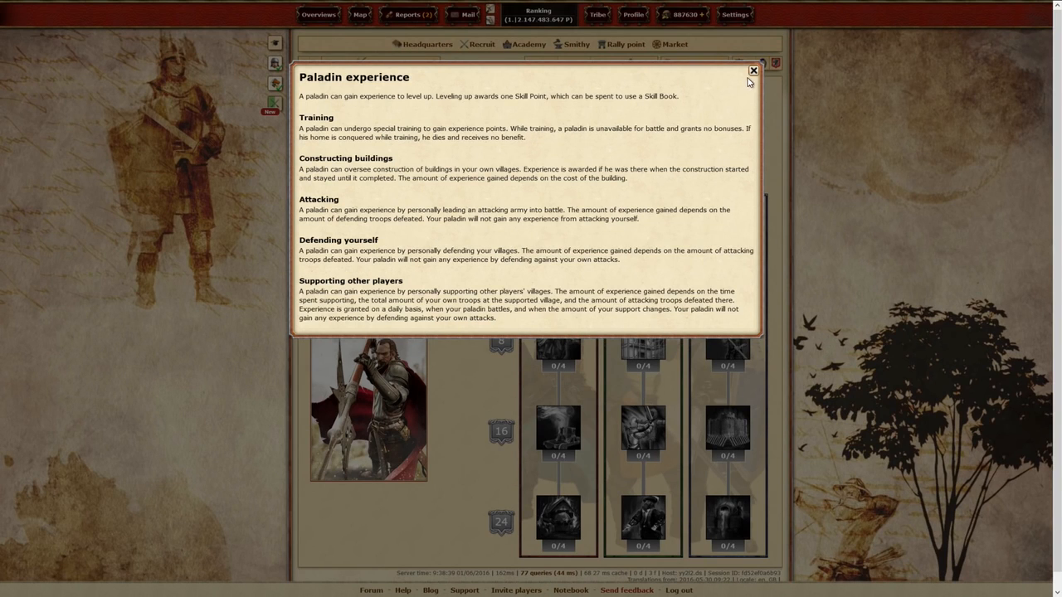
click(753, 71)
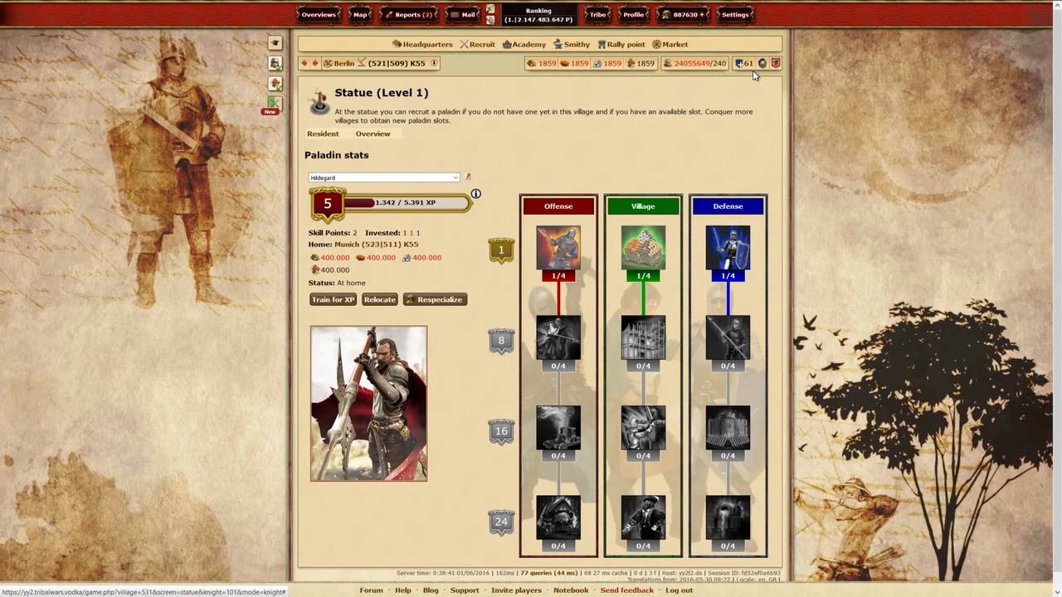
mouse_move(646, 74)
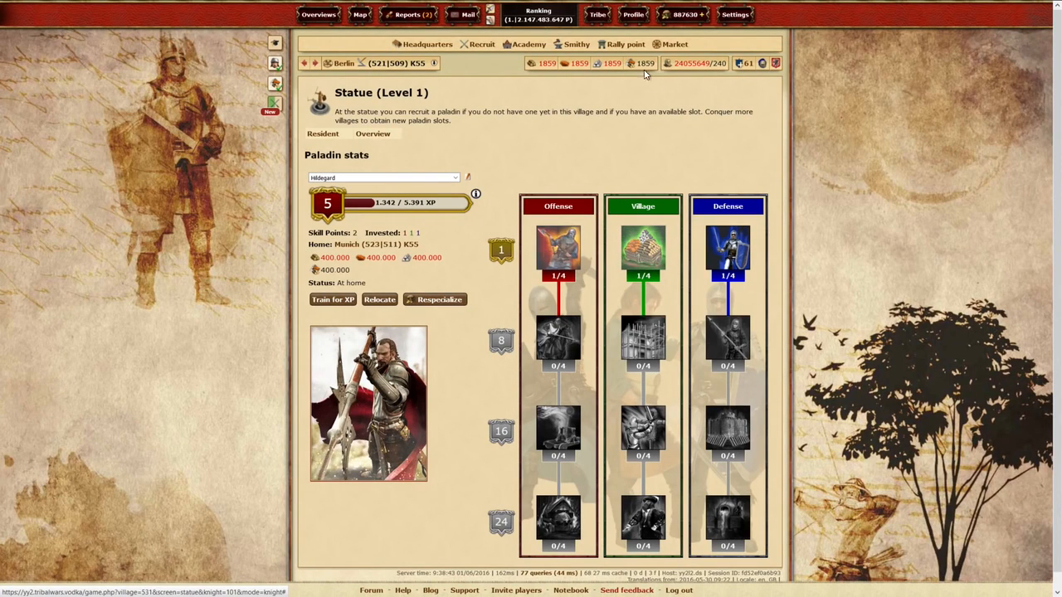
click(633, 14)
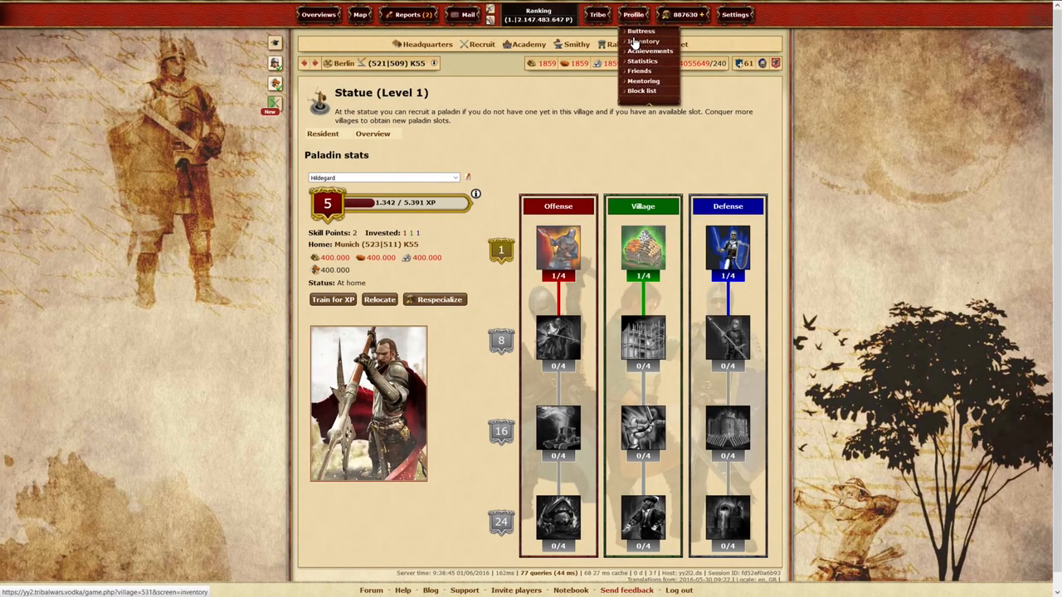
Step: Open the inventory and browse skill books to the Charging skill book's description
click(646, 41)
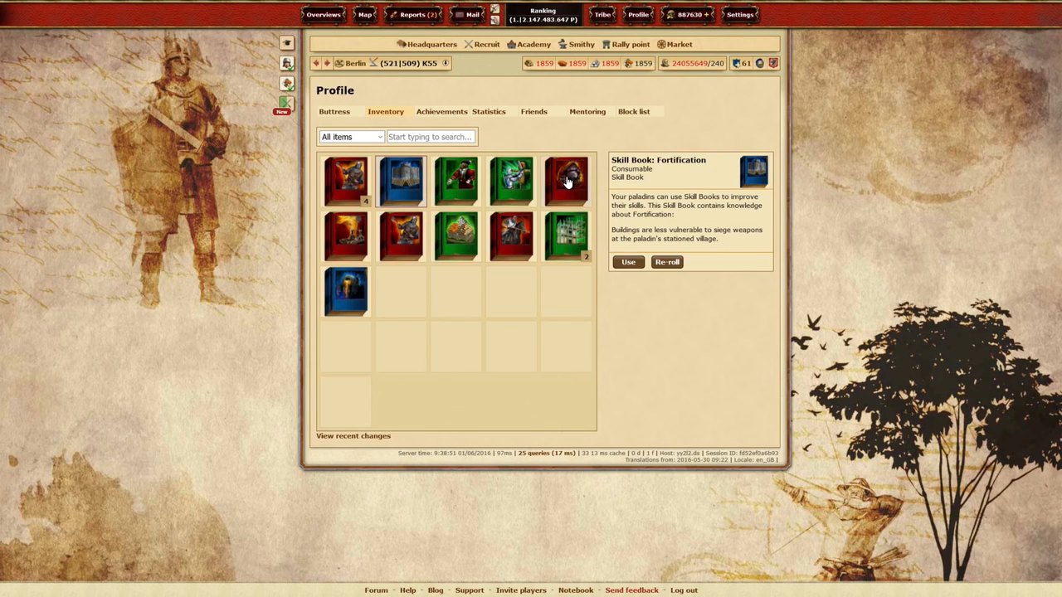
click(456, 237)
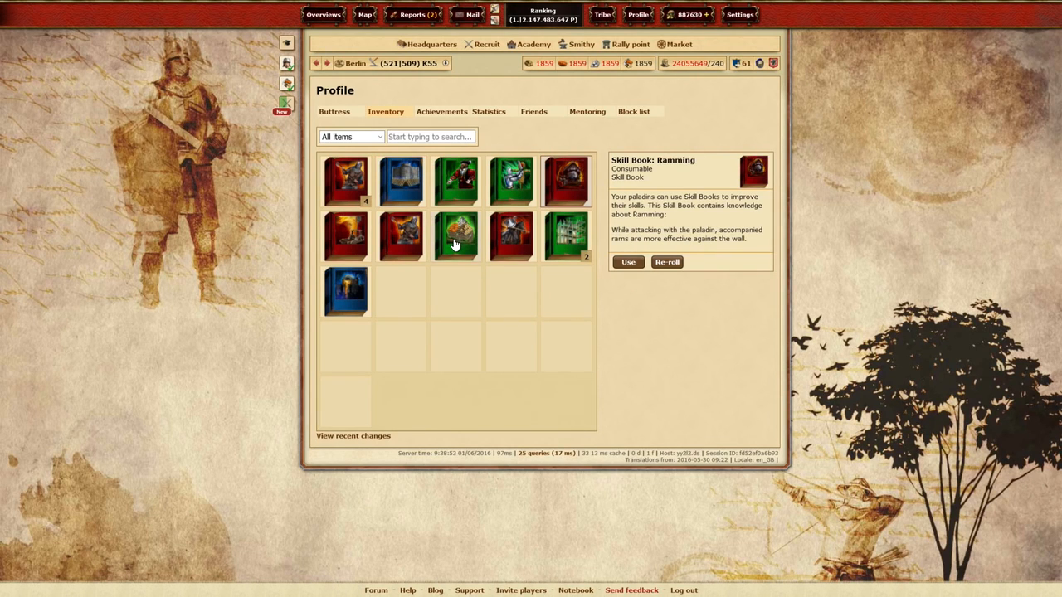
click(455, 236)
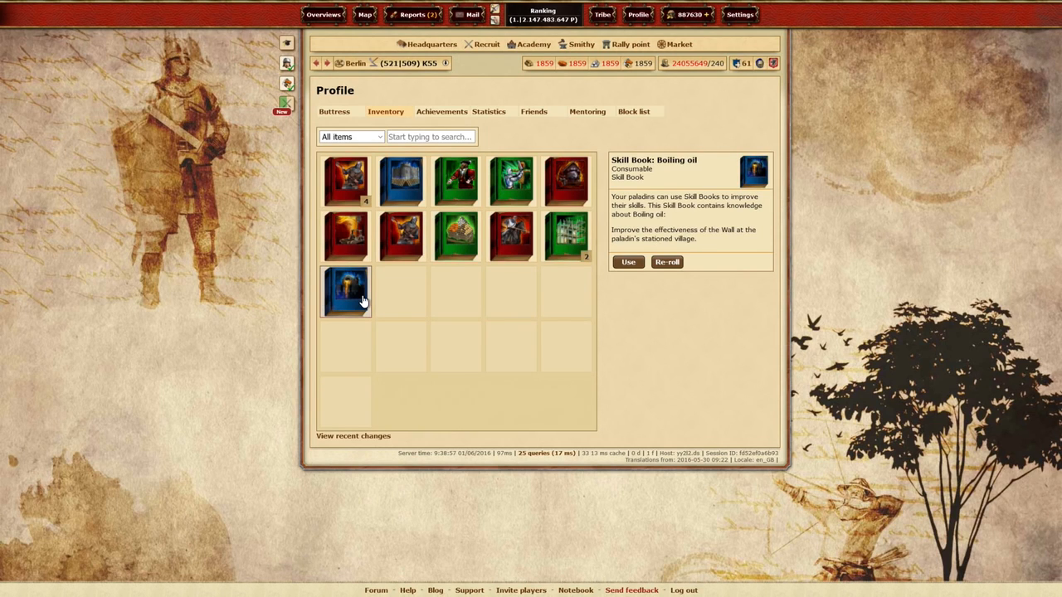
mouse_move(346, 180)
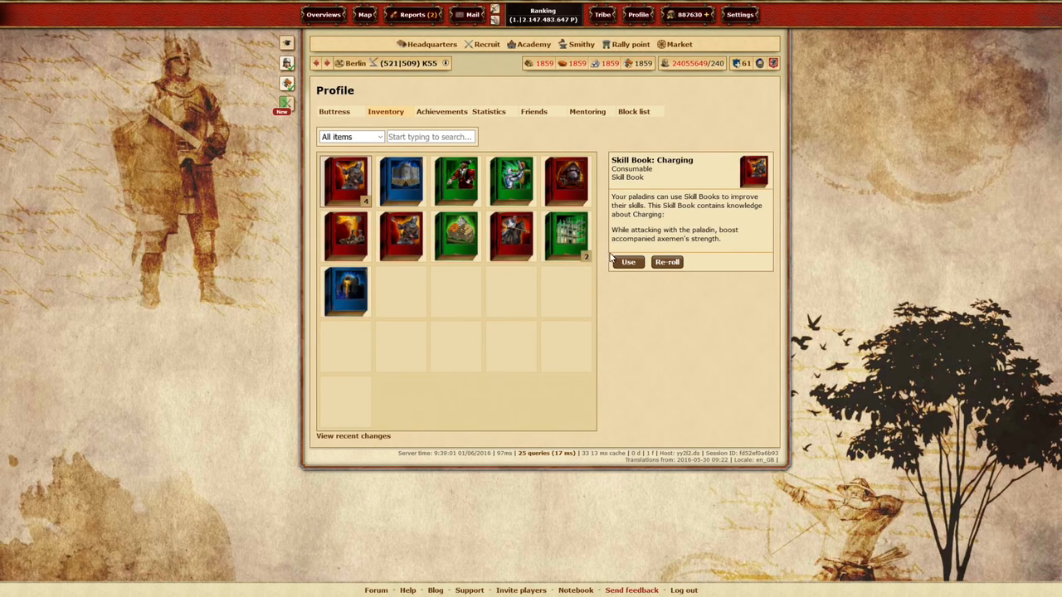
Step: Use the Charging skill book on Hildegard, raising her investments to 2 1 1
click(628, 262)
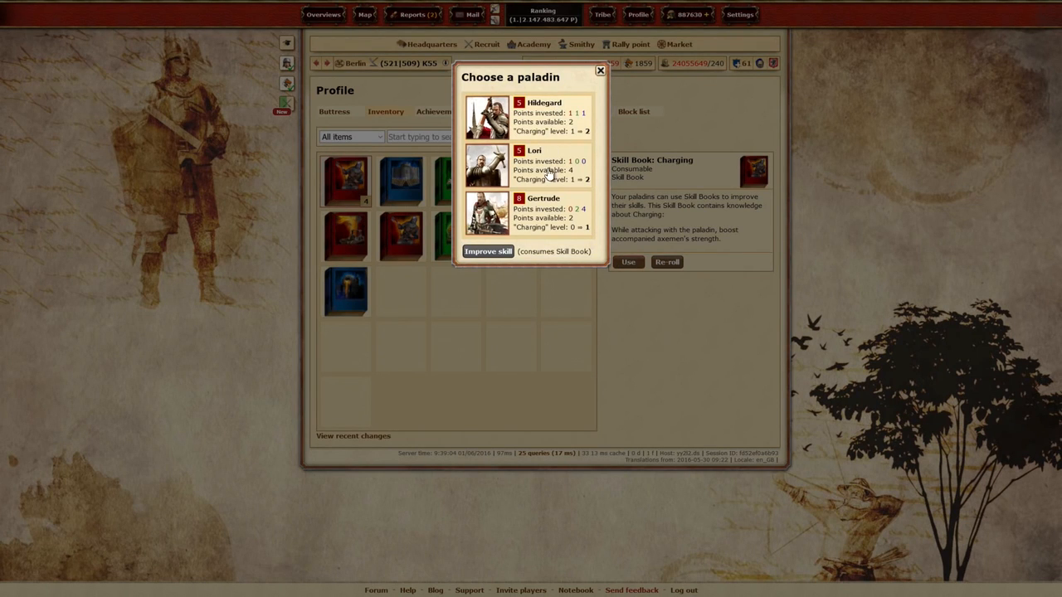
mouse_move(548, 129)
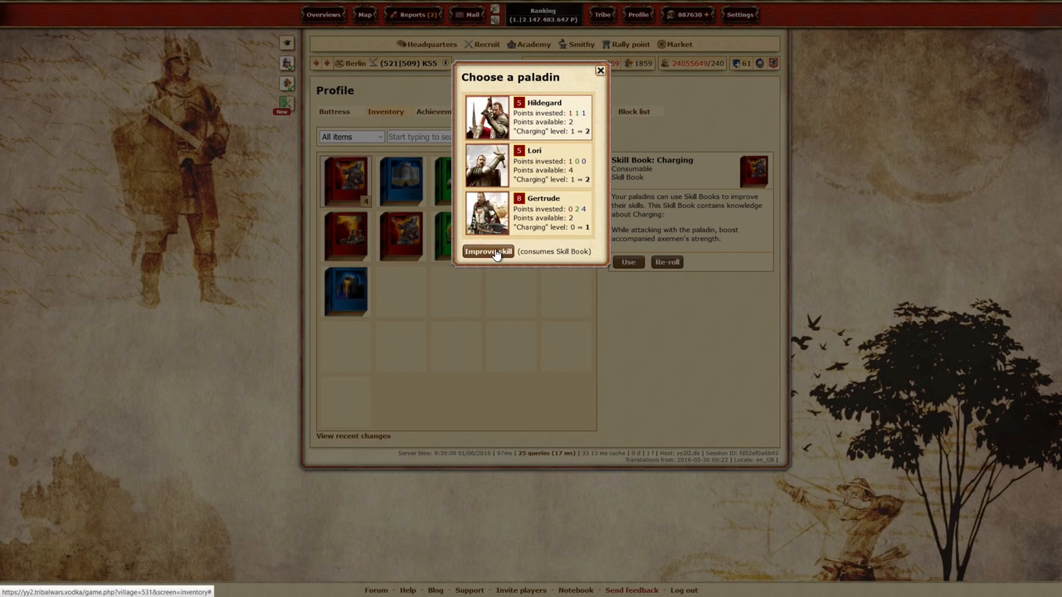
click(488, 251)
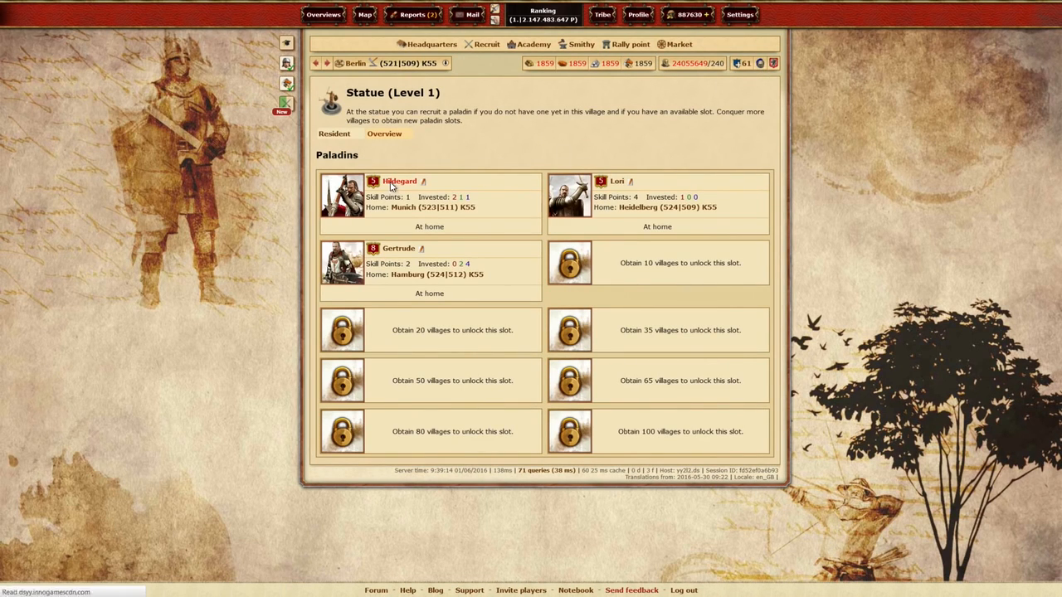
Step: Upgrade Hildegard's Motivation village skill to 2/4, making her investments 2 2 1
click(399, 181)
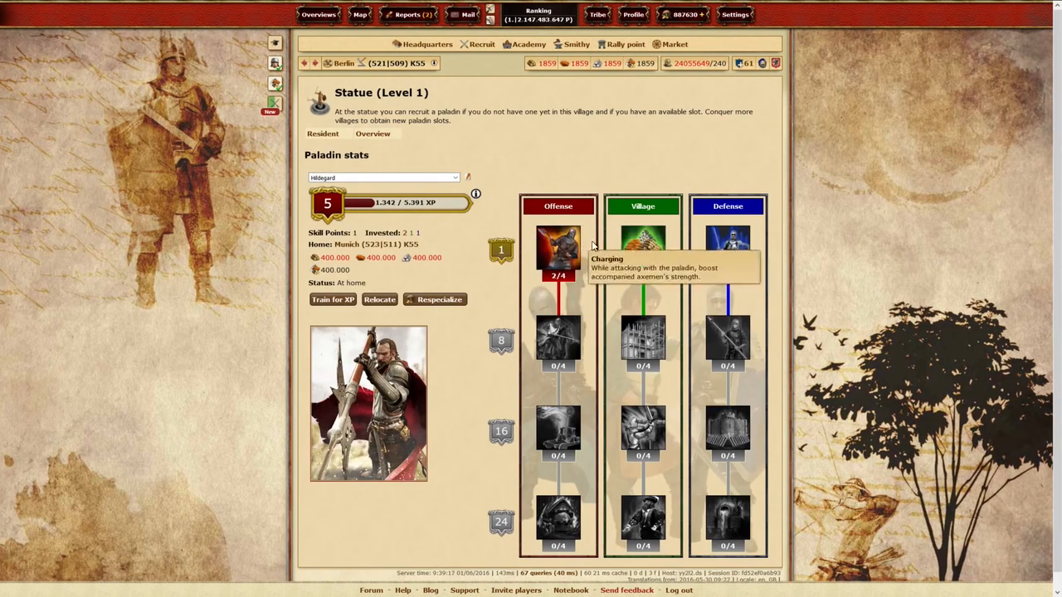
mouse_move(643, 244)
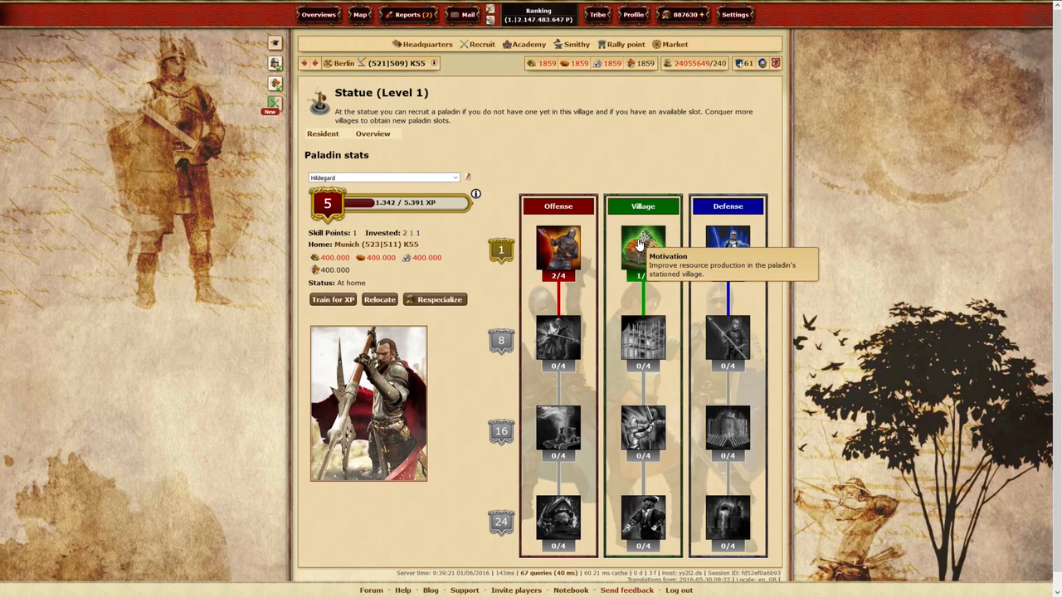
click(643, 245)
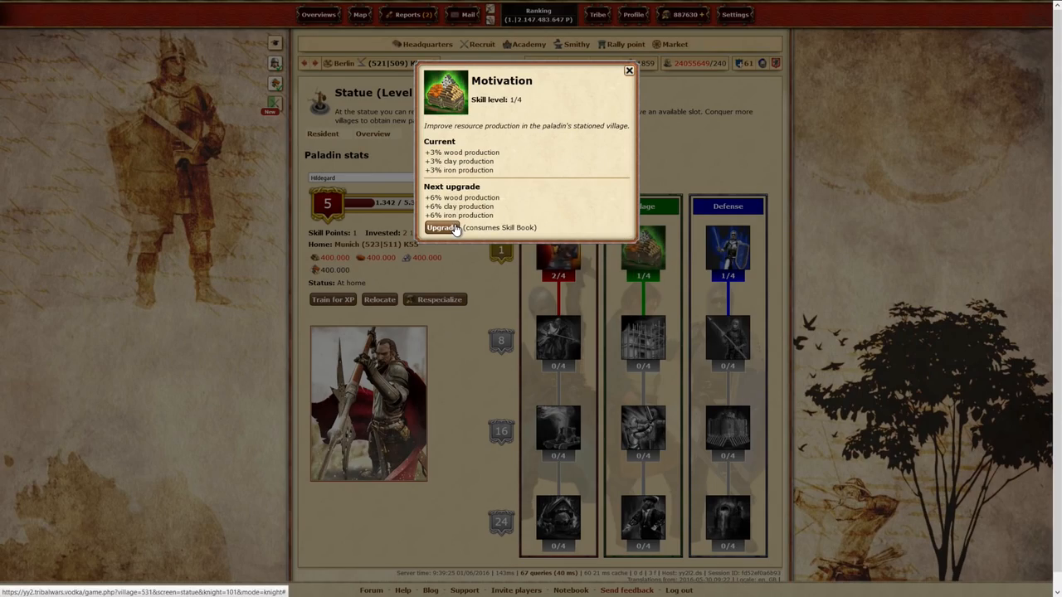
click(440, 227)
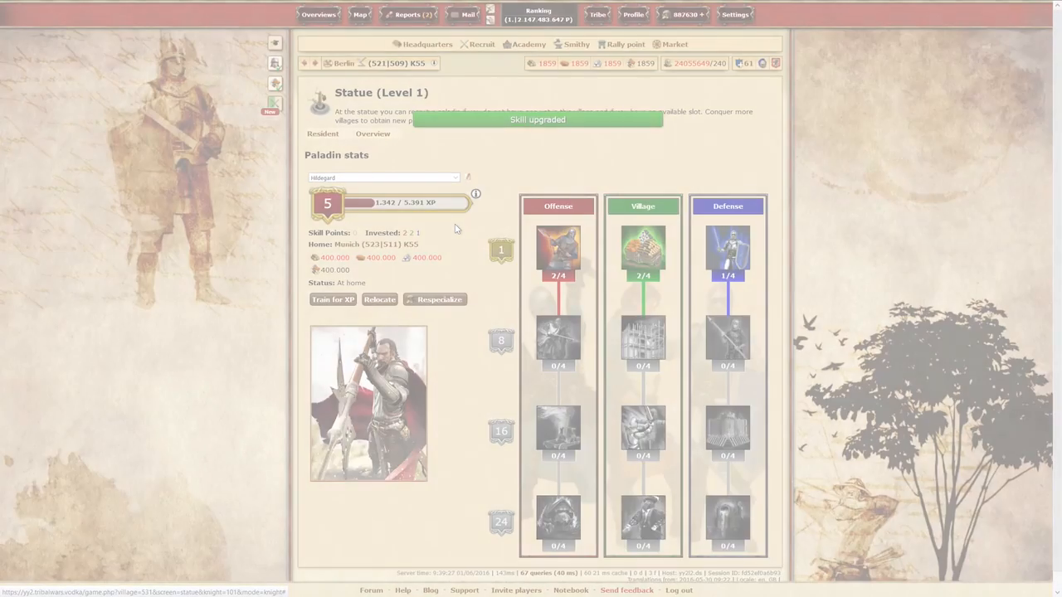